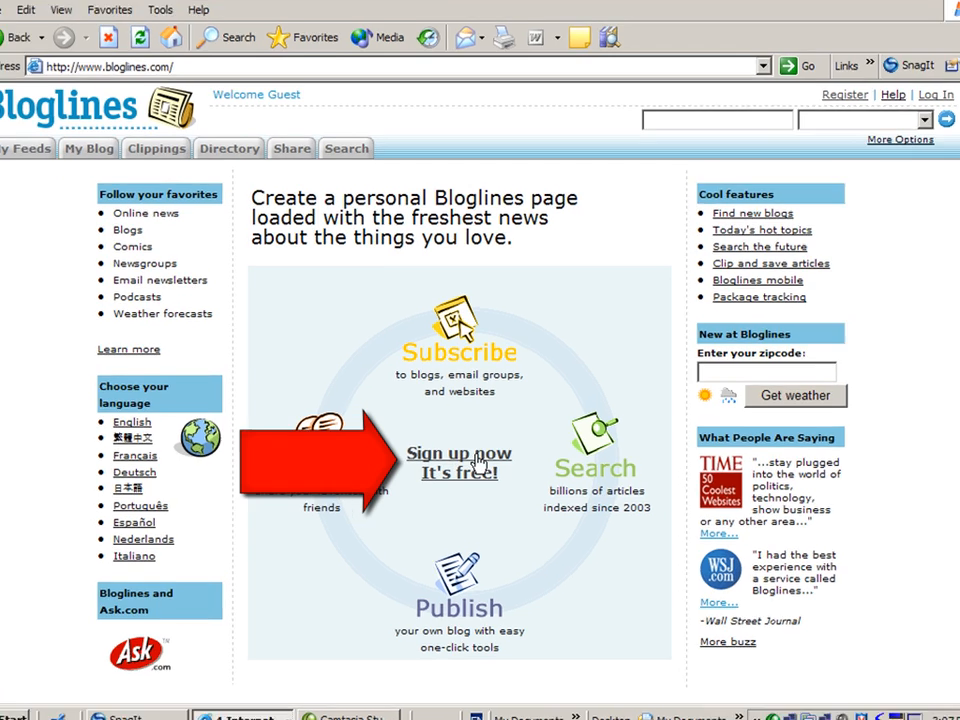
Start a new Bloglines sign-up via the 'Sign up now – It's free!' link
{"action": "left_click", "coordinate": [460, 452]}
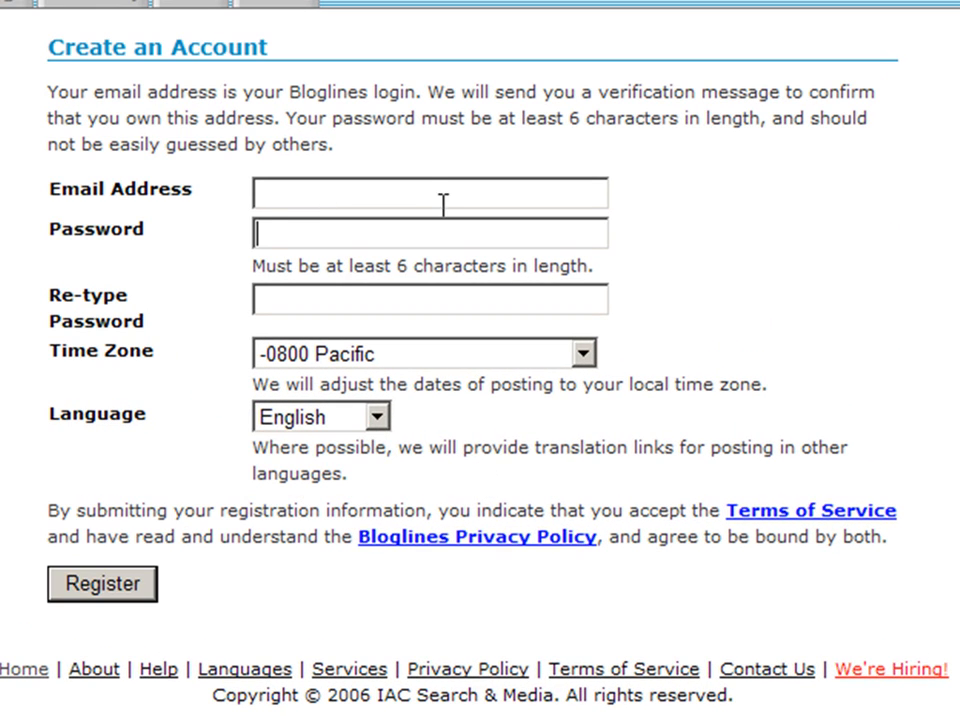
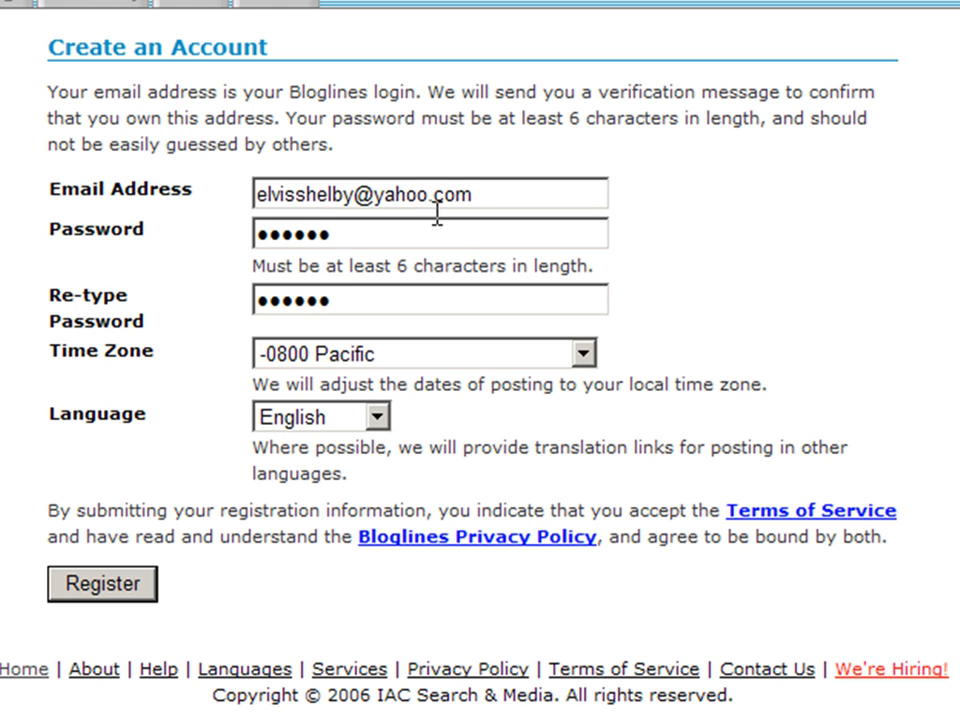
Register with the email 'elvi', matching passwords and the -0600 Central time zone
{"action": "left_click", "coordinate": [580, 352]}
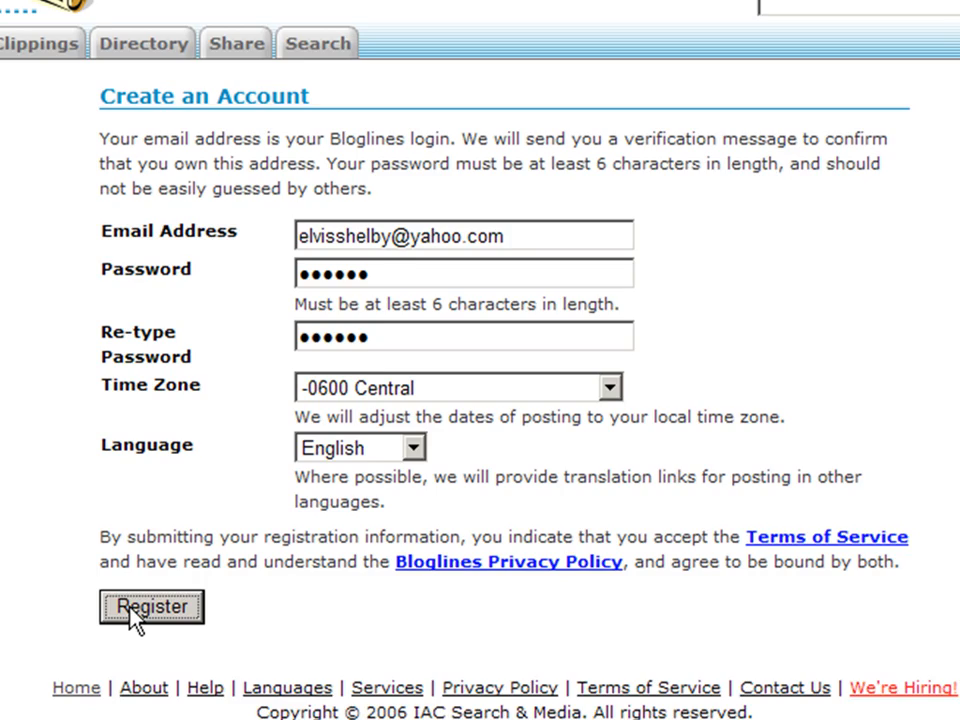
{"action": "left_click", "coordinate": [152, 608]}
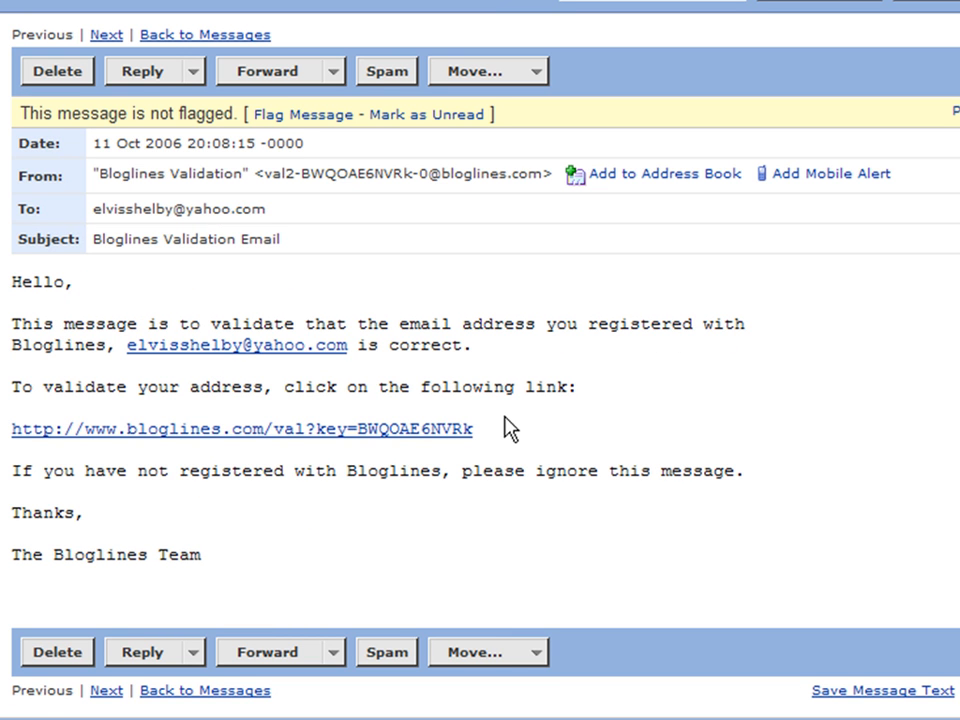
{"action": "mouse_move", "coordinate": [464, 428]}
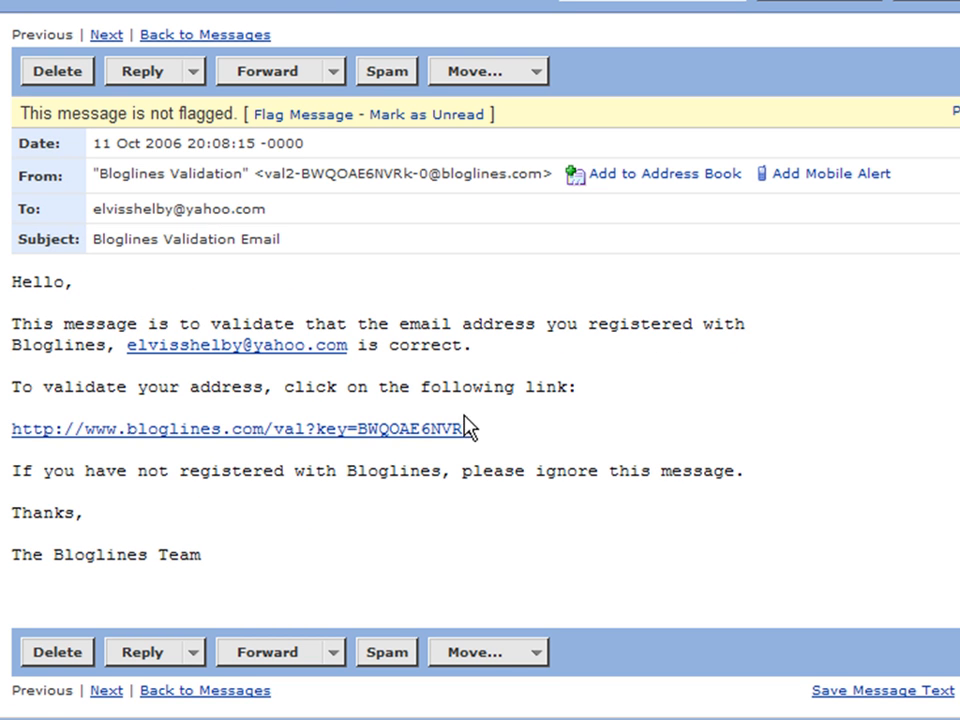
{"action": "mouse_move", "coordinate": [320, 440]}
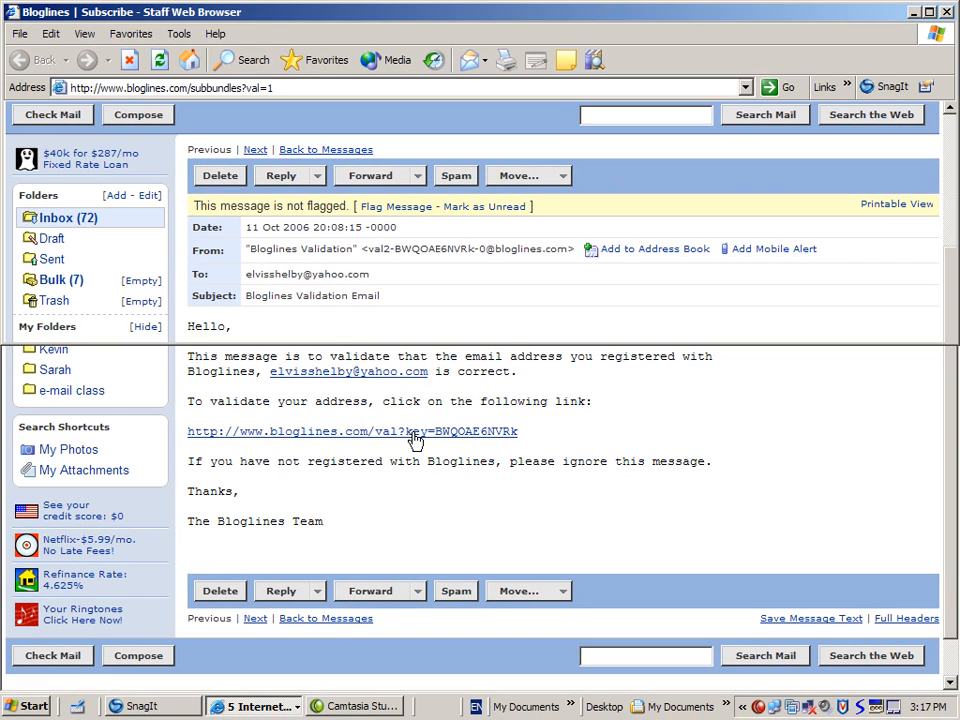
Validate the address from the email link and land on My Feeds listing 8 subscribed feeds
{"action": "left_click", "coordinate": [352, 432]}
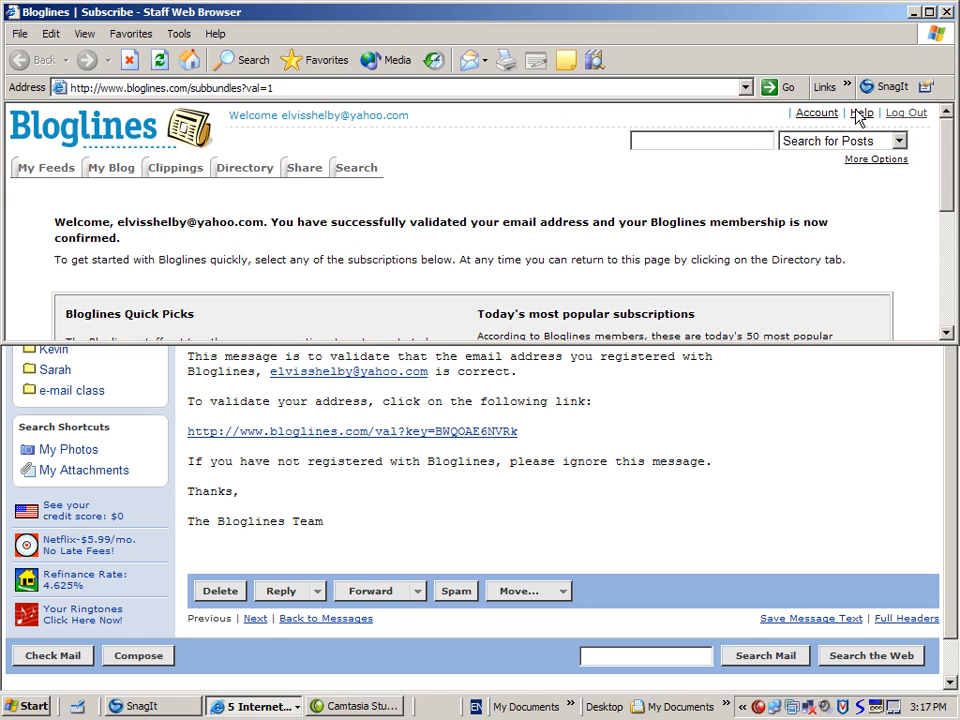
{"action": "left_click", "coordinate": [932, 8]}
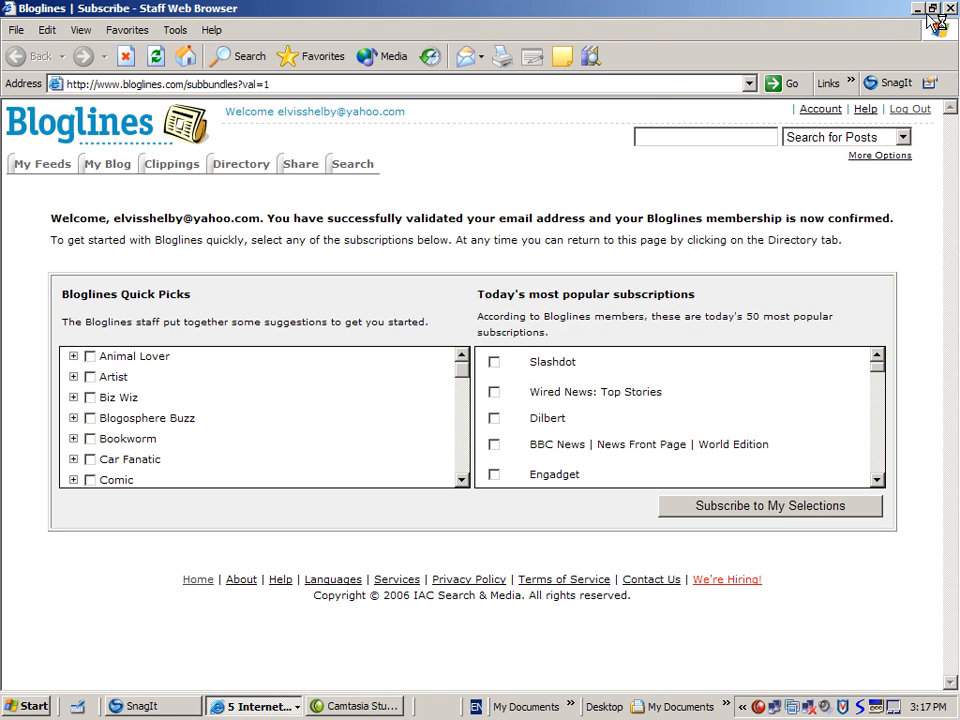
{"action": "mouse_move", "coordinate": [934, 18]}
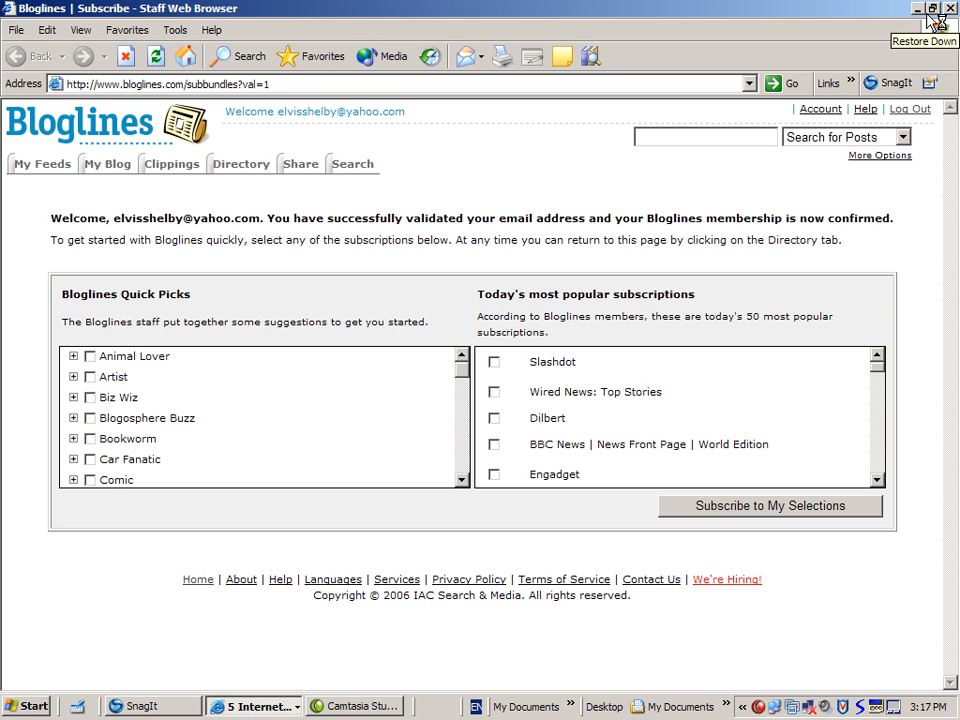
{"action": "left_click", "coordinate": [40, 164]}
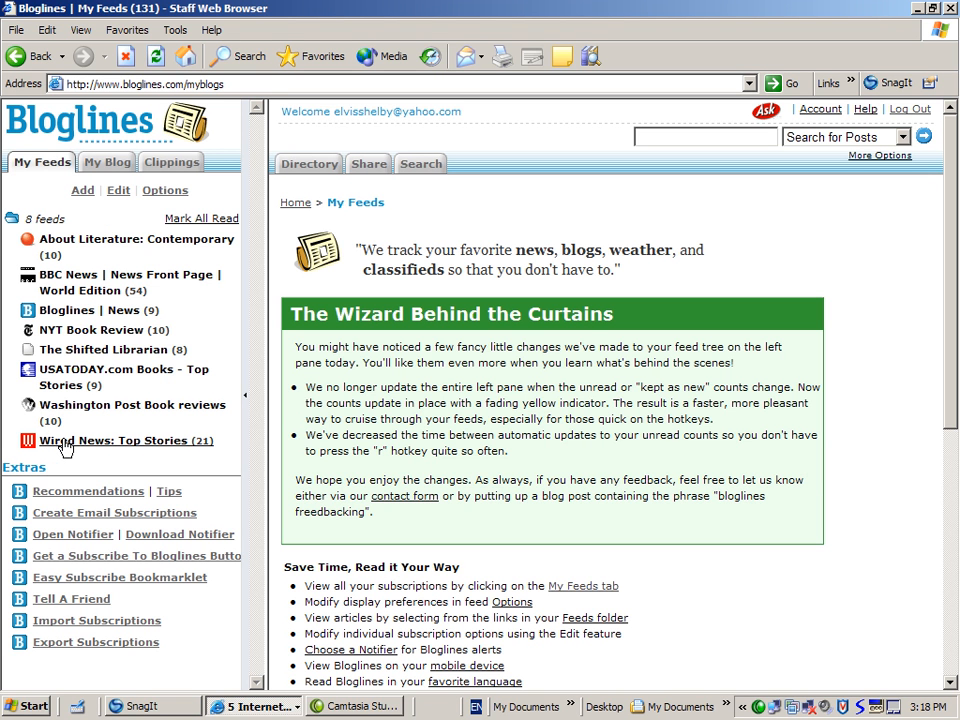
{"action": "mouse_move", "coordinate": [122, 440]}
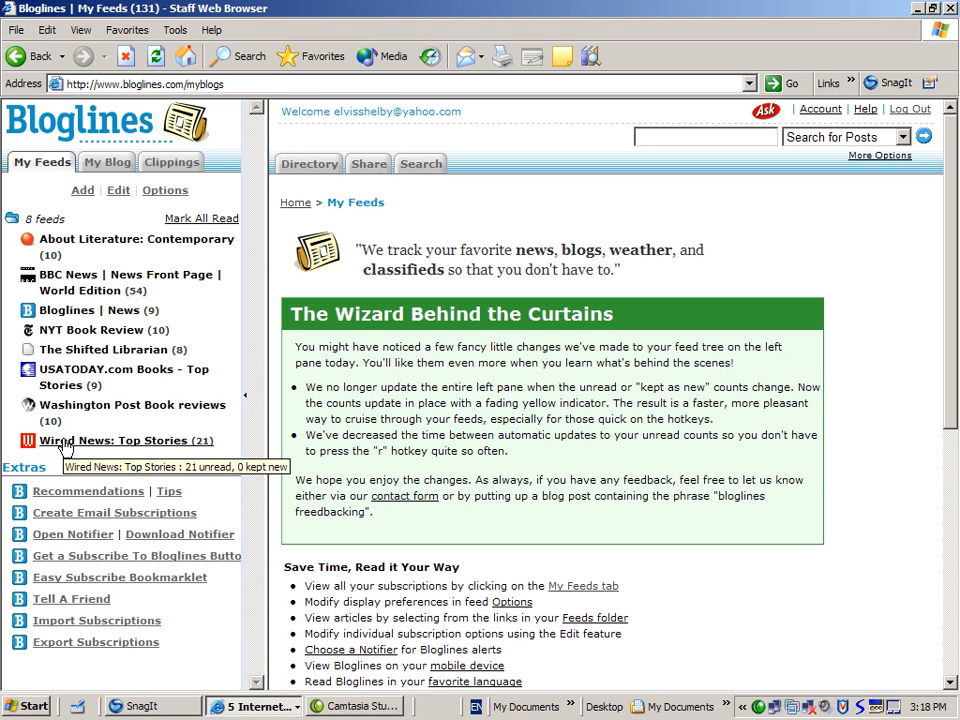